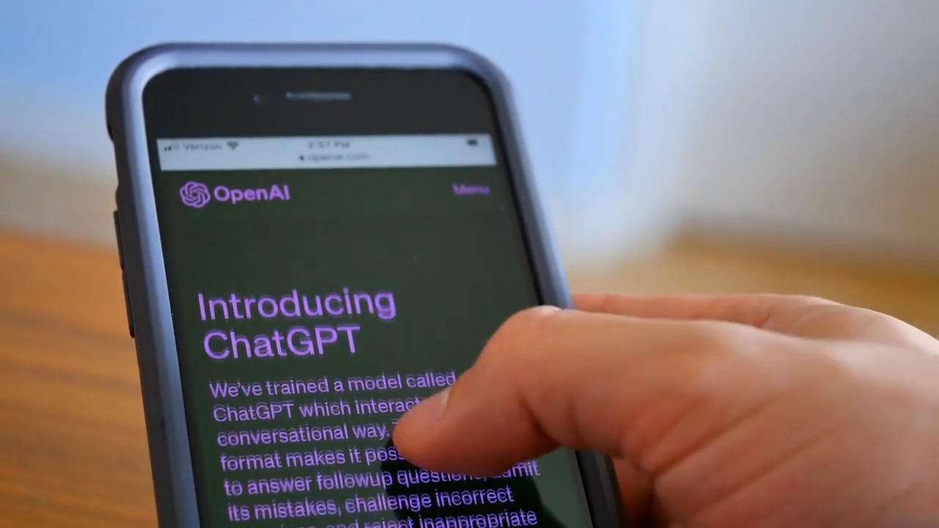
Step: Enter the API platform from the apps page and view the account's two API keys
{"action": "scroll", "scroll_direction": "down", "scroll_amount": 3}
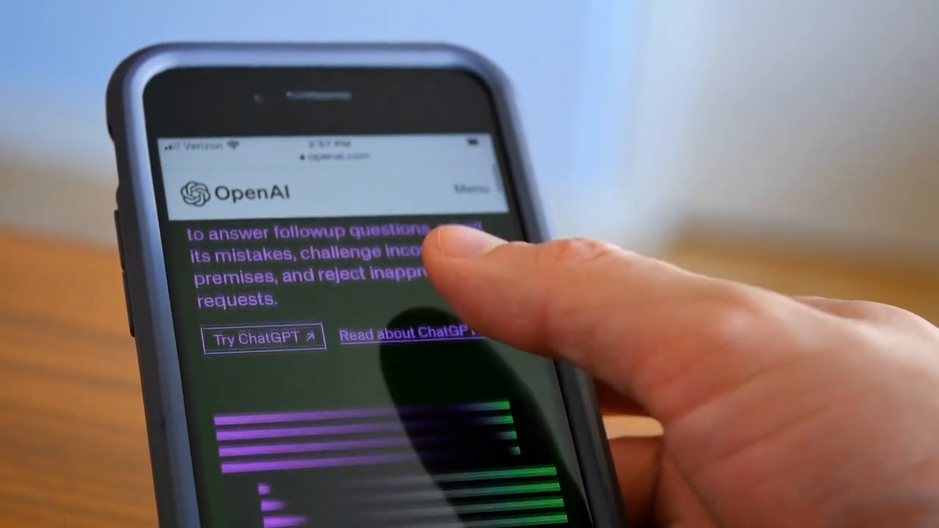
{"action": "scroll", "scroll_direction": "down", "scroll_amount": 3}
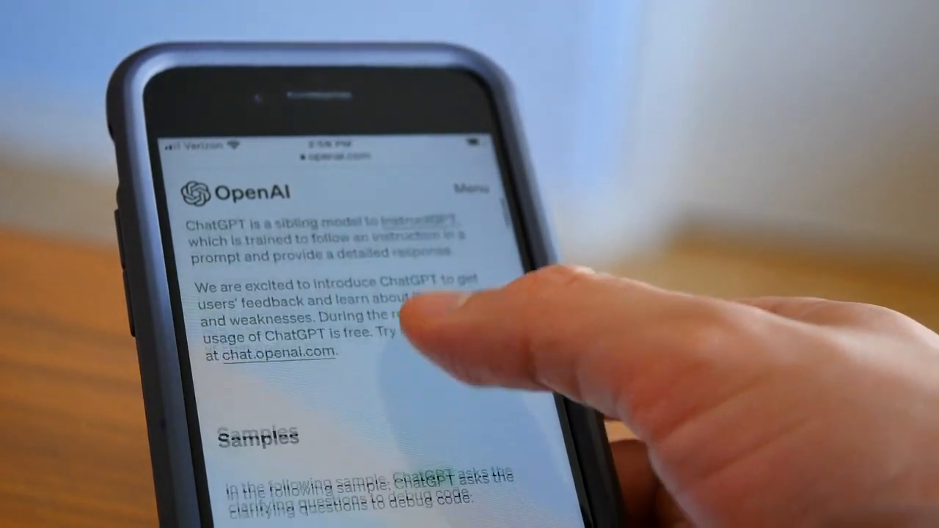
{"action": "scroll", "scroll_direction": "down", "scroll_amount": 3}
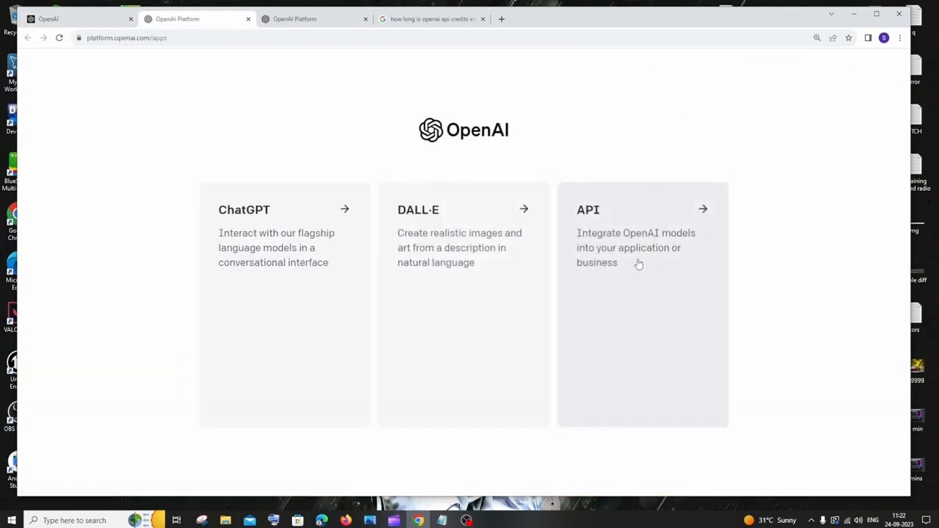
{"action": "left_click", "coordinate": [642, 247]}
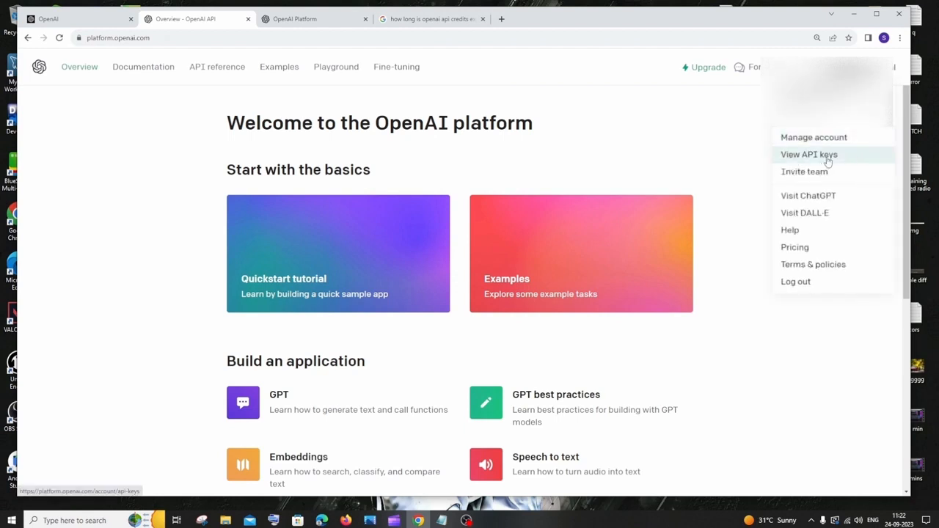
{"action": "left_click", "coordinate": [808, 154]}
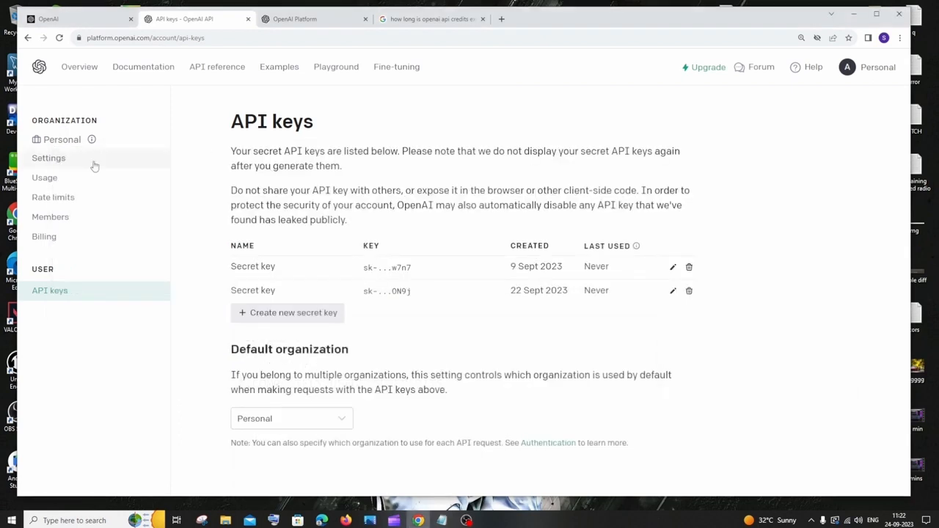
Step: Open Usage and highlight the $0.01 / $5.00 free-trial credit figure
{"action": "left_click", "coordinate": [44, 177]}
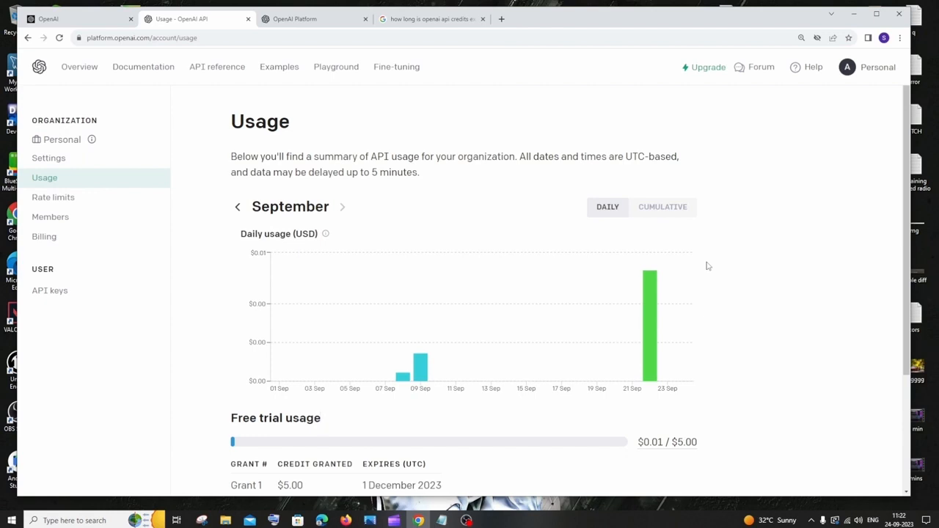
{"action": "scroll", "scroll_direction": "down", "scroll_amount": 3}
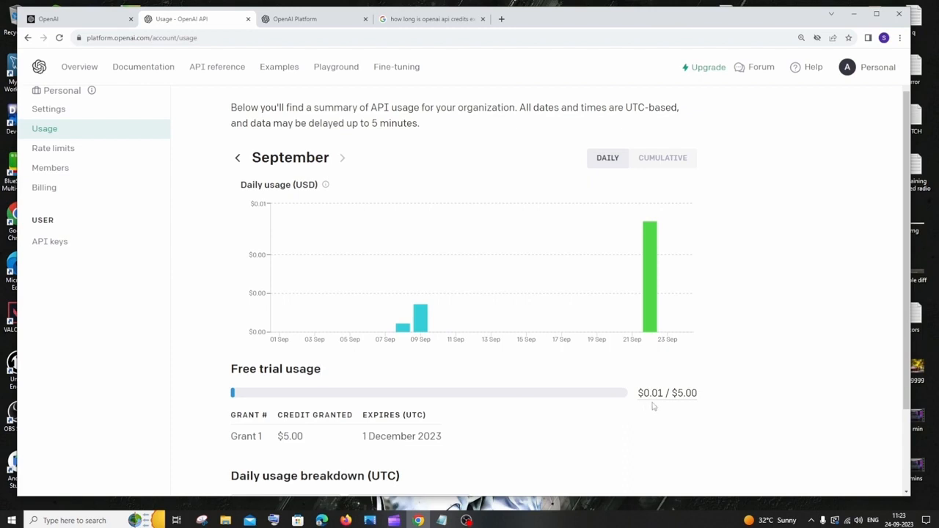
{"action": "double_click", "coordinate": [688, 393]}
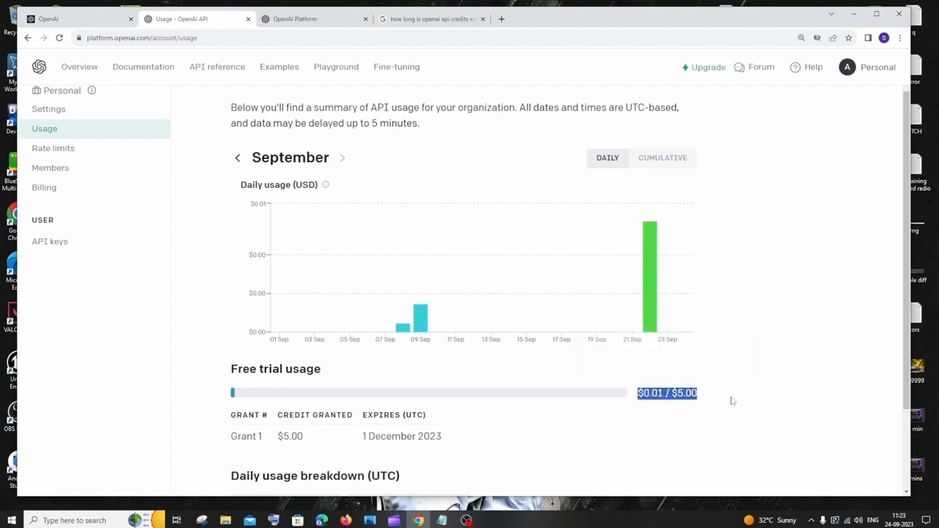
{"action": "mouse_move", "coordinate": [729, 364]}
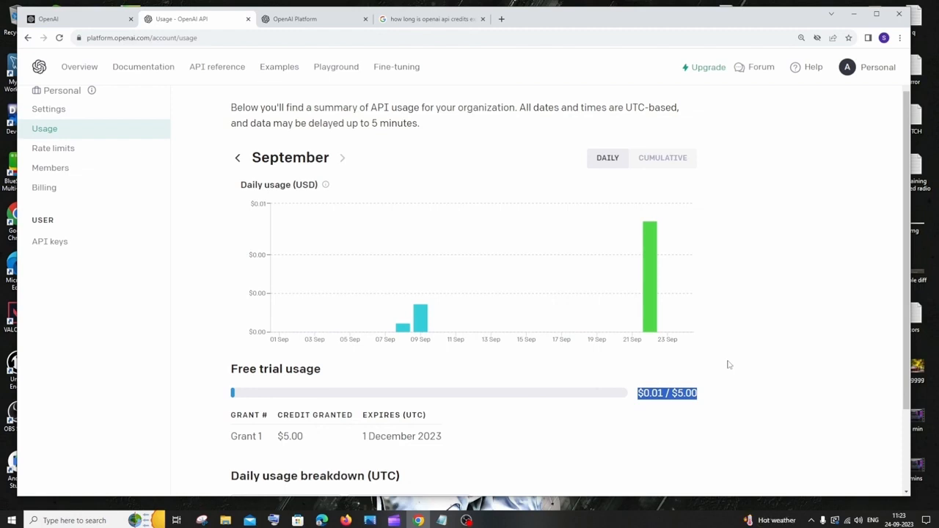
{"action": "mouse_move", "coordinate": [738, 273]}
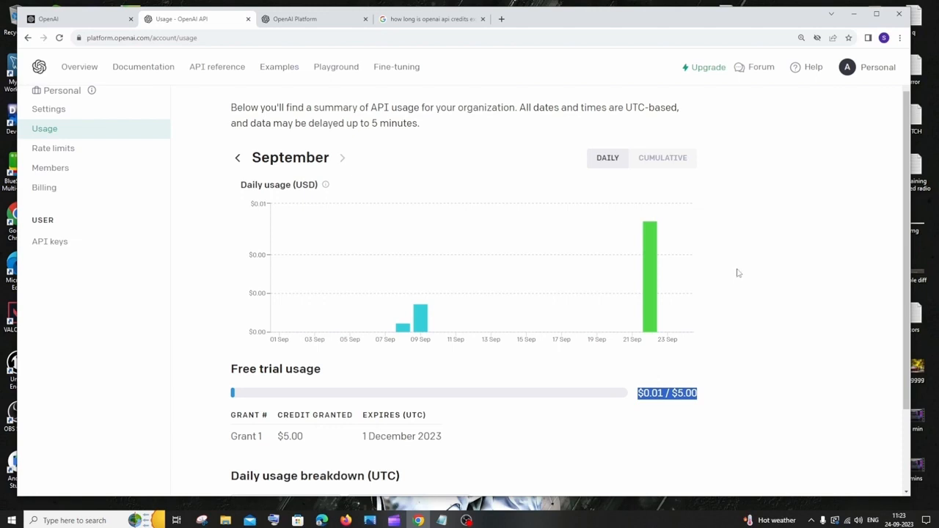
{"action": "mouse_move", "coordinate": [527, 305]}
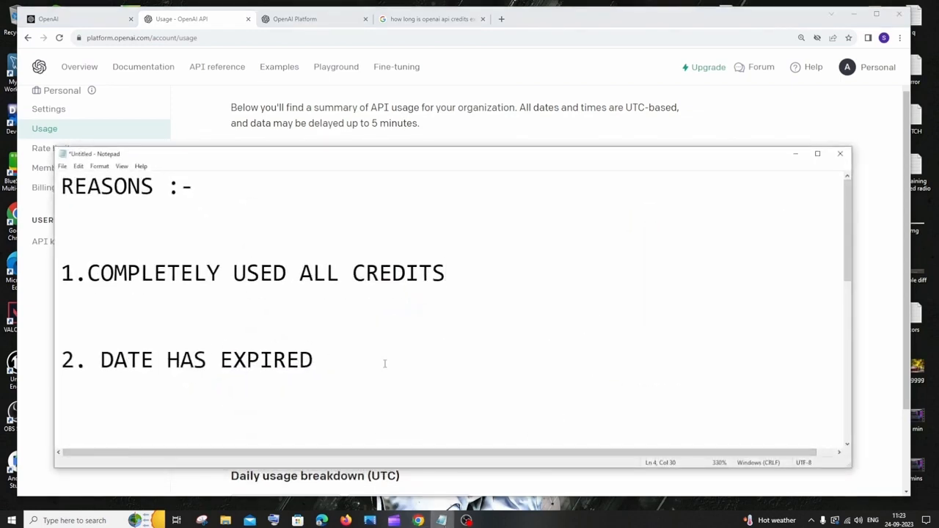
{"action": "left_click_drag", "start_coordinate": [77, 360], "coordinate": [311, 359]}
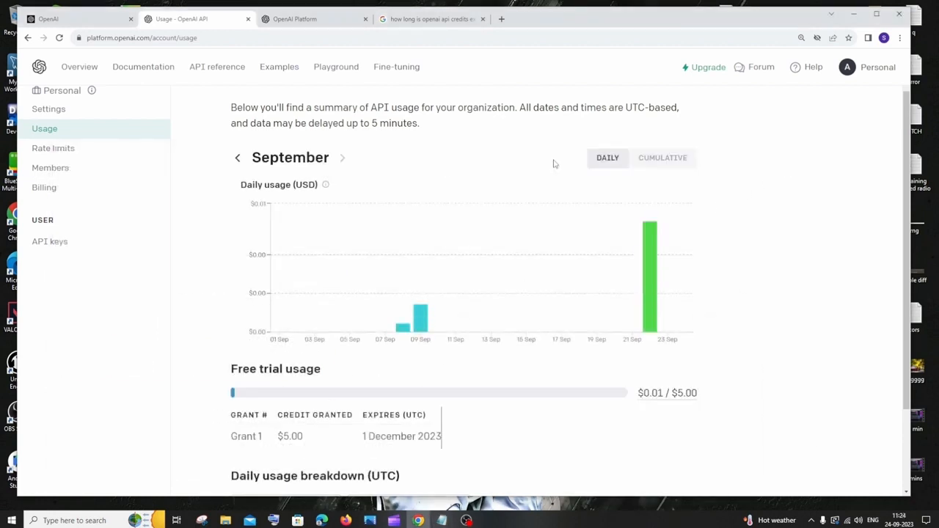
{"action": "scroll", "scroll_direction": "down", "scroll_amount": 3}
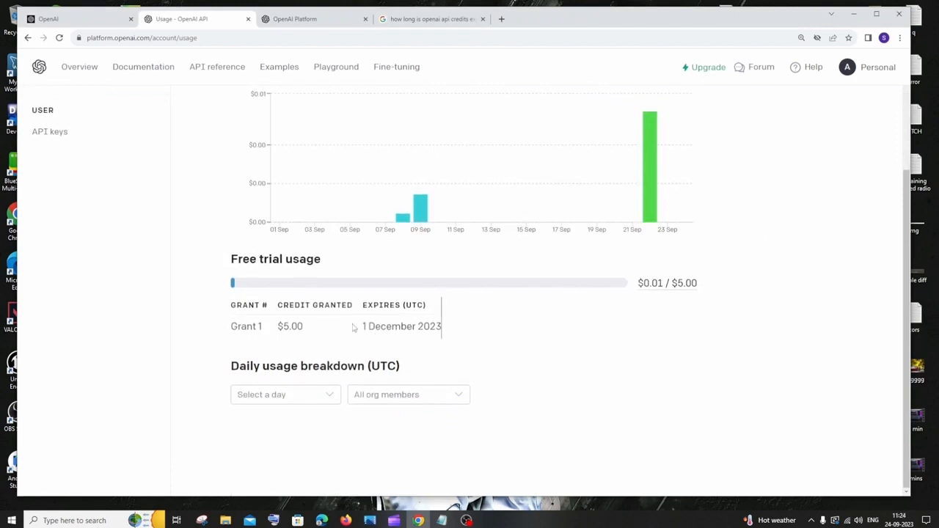
{"action": "double_click", "coordinate": [381, 304]}
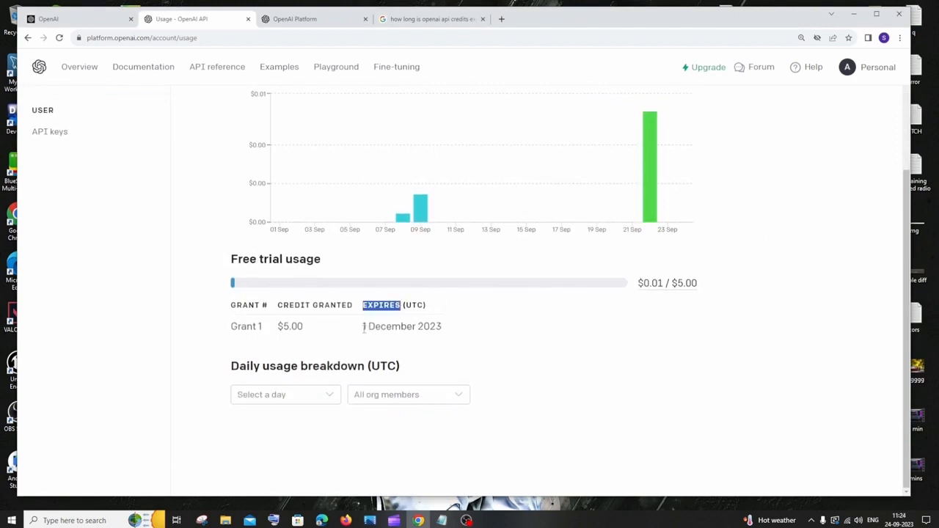
{"action": "double_click", "coordinate": [424, 325]}
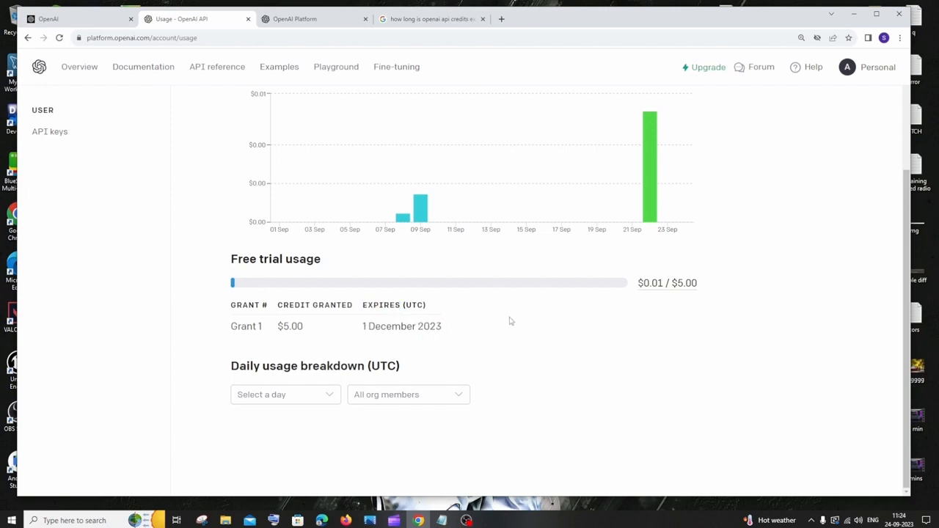
{"action": "mouse_move", "coordinate": [262, 264]}
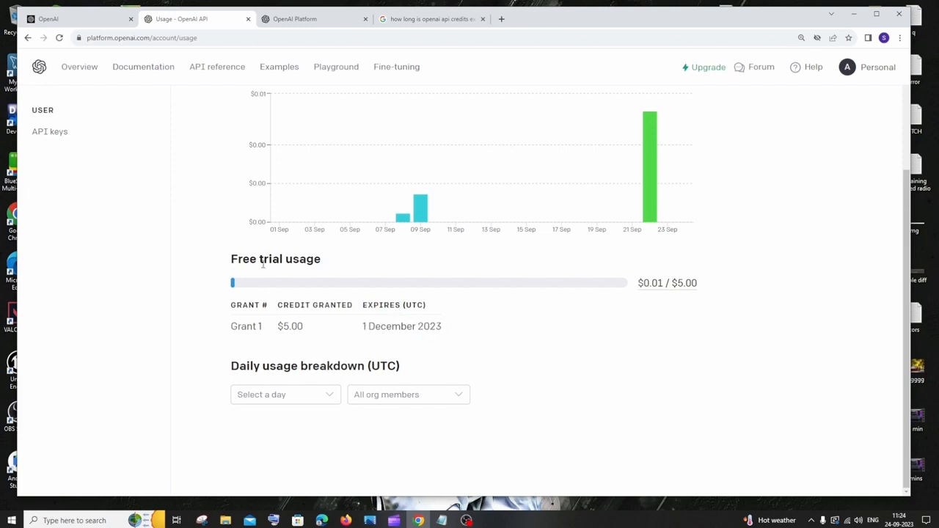
{"action": "mouse_move", "coordinate": [534, 314]}
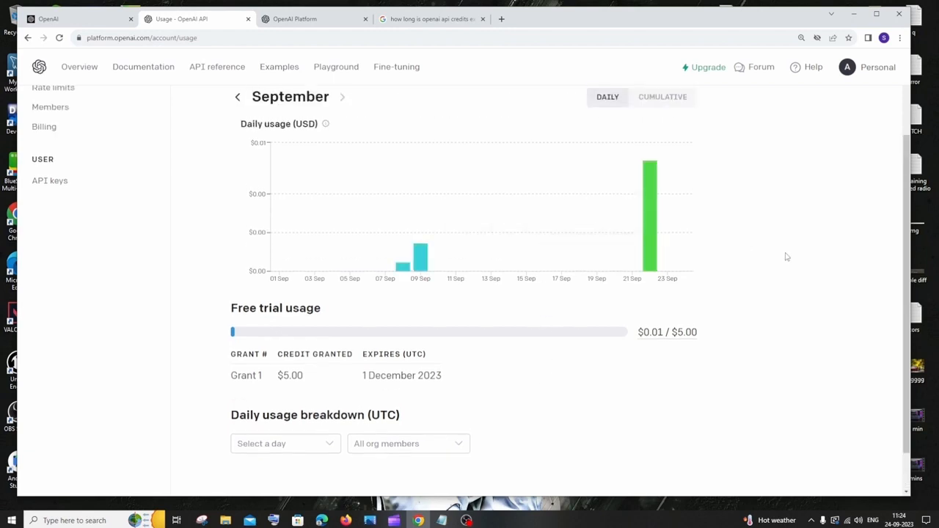
{"action": "mouse_move", "coordinate": [497, 375]}
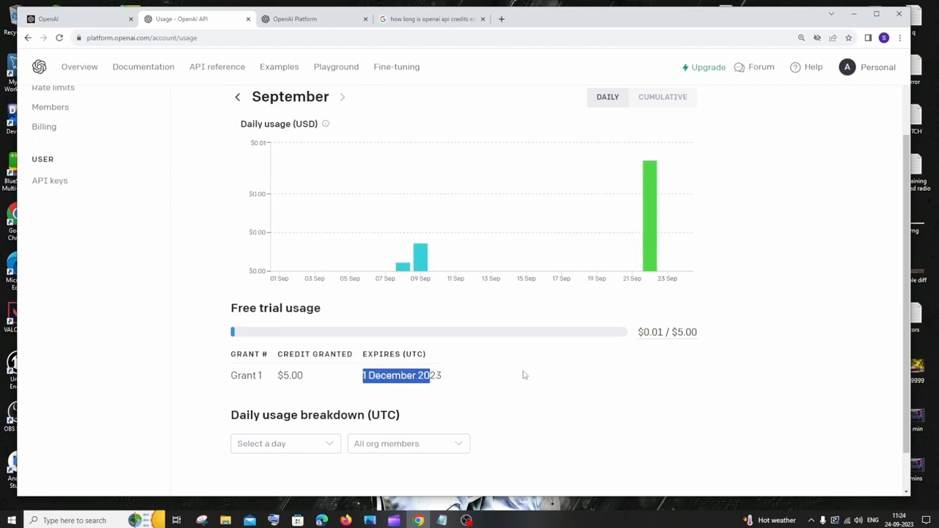
{"action": "mouse_move", "coordinate": [649, 213]}
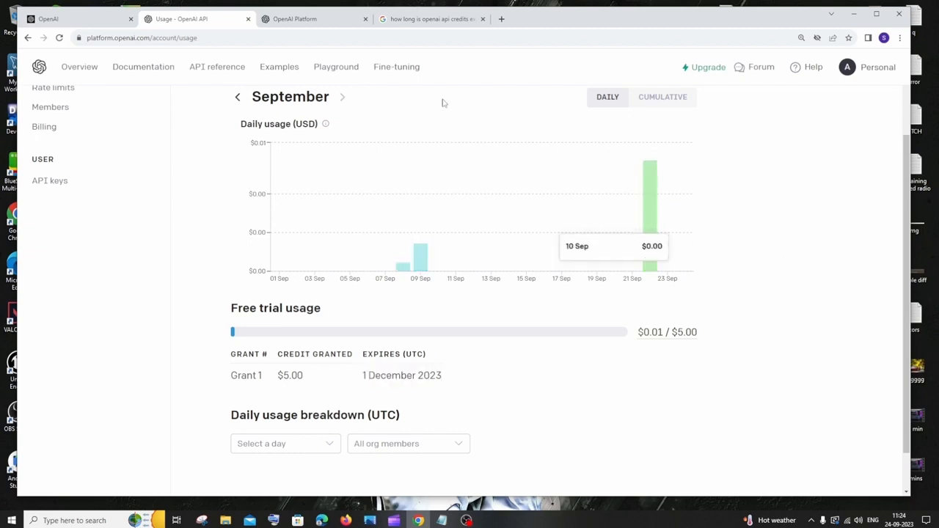
{"action": "left_click", "coordinate": [432, 18]}
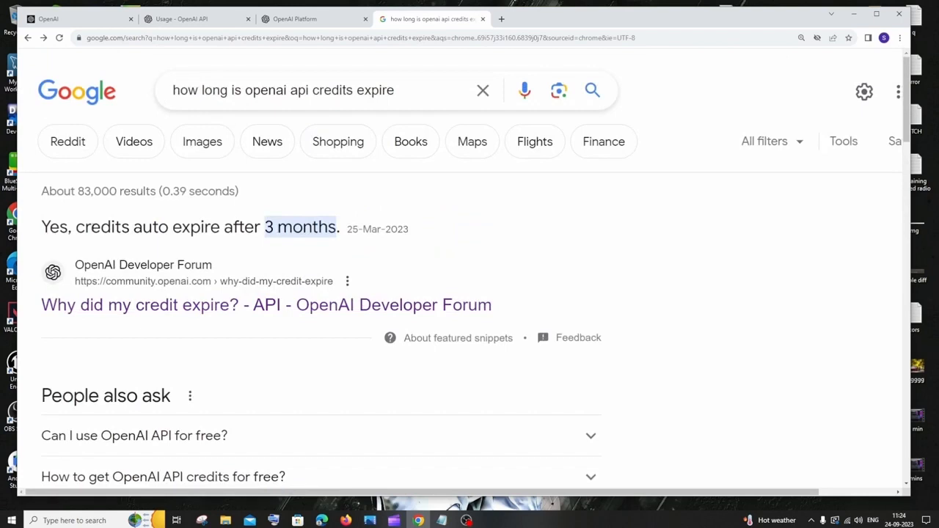
Step: Highlight the '3 months' credit expiry in Google results, then return to the OpenAI usage tab
{"action": "left_click_drag", "start_coordinate": [75, 226], "coordinate": [245, 227]}
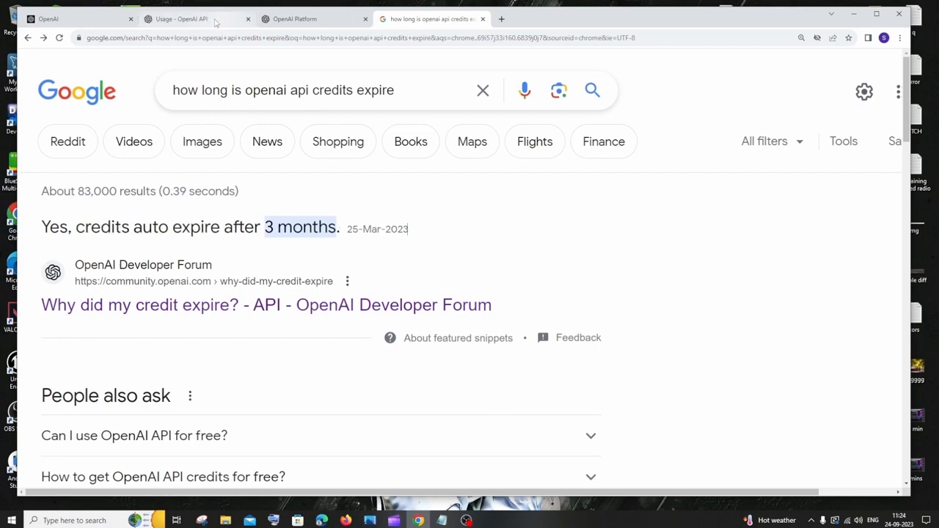
{"action": "left_click", "coordinate": [196, 18]}
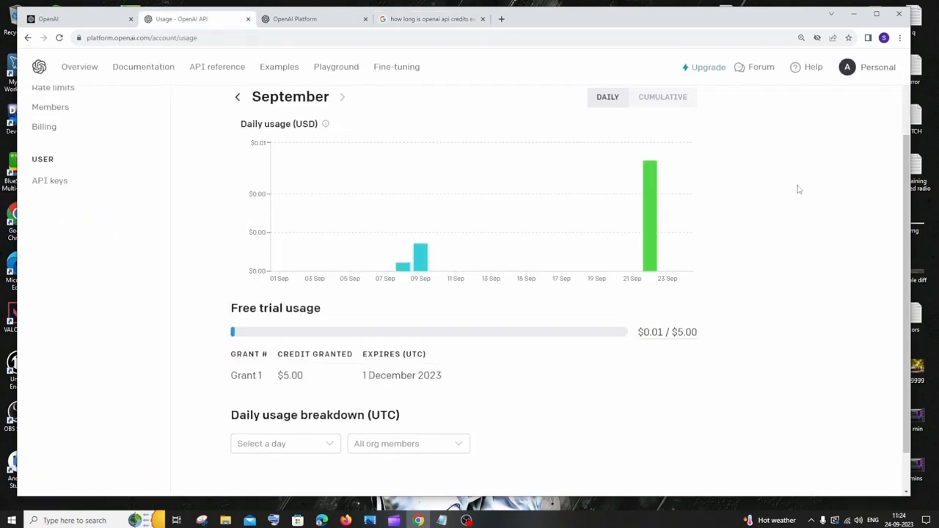
{"action": "mouse_move", "coordinate": [464, 375]}
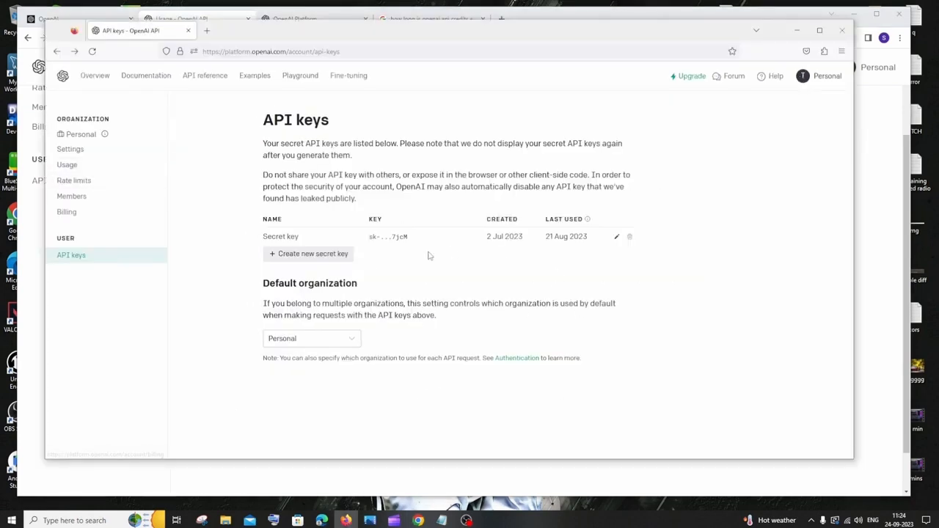
Step: Show the second account's $18.00 free-trial grant that expired 1 May 2023
{"action": "left_click", "coordinate": [67, 164]}
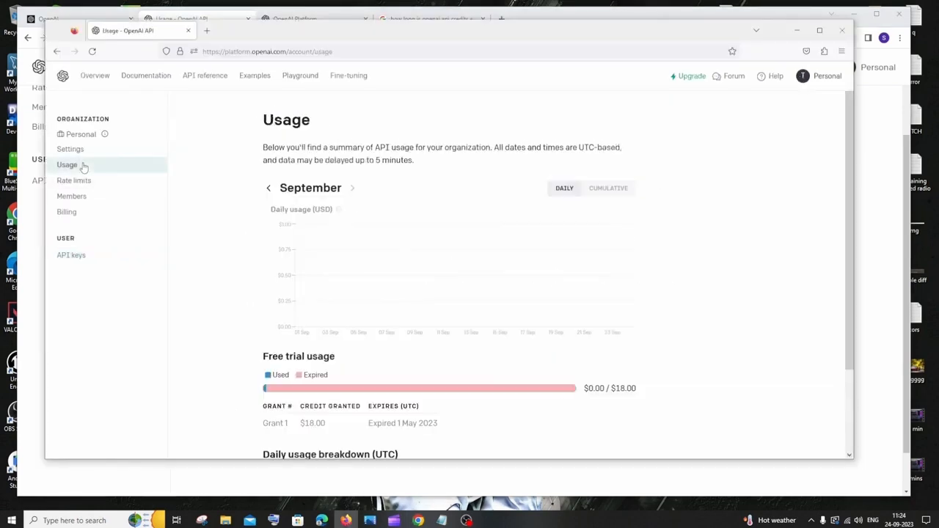
{"action": "scroll", "scroll_direction": "down", "scroll_amount": 3}
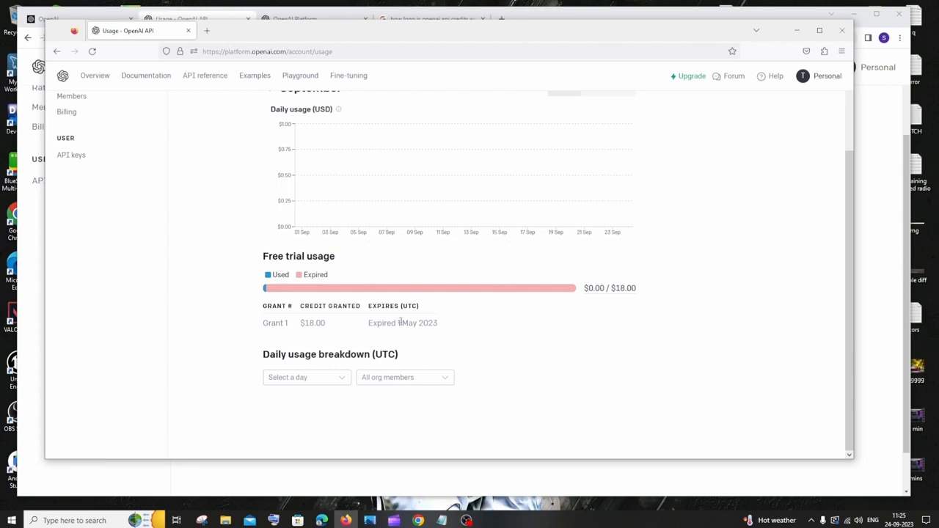
{"action": "mouse_move", "coordinate": [314, 292]}
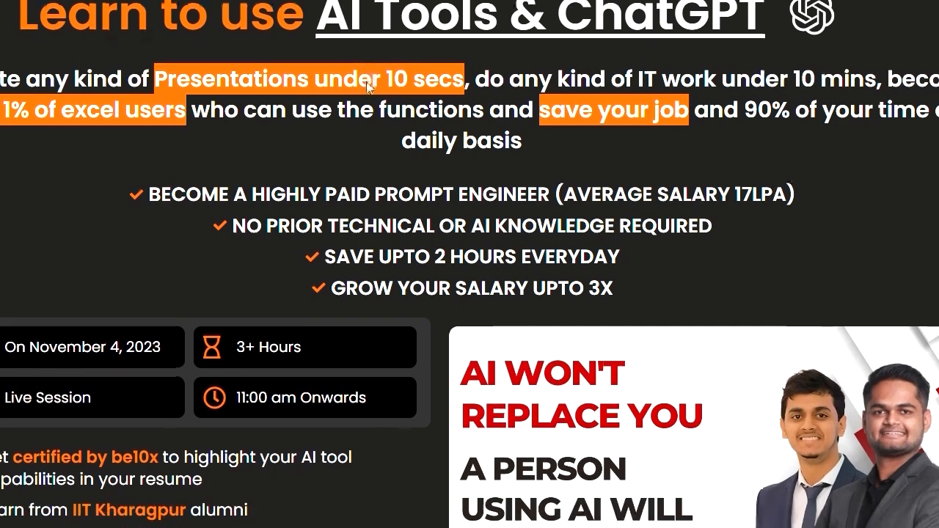
{"action": "scroll", "scroll_direction": "down", "scroll_amount": 3}
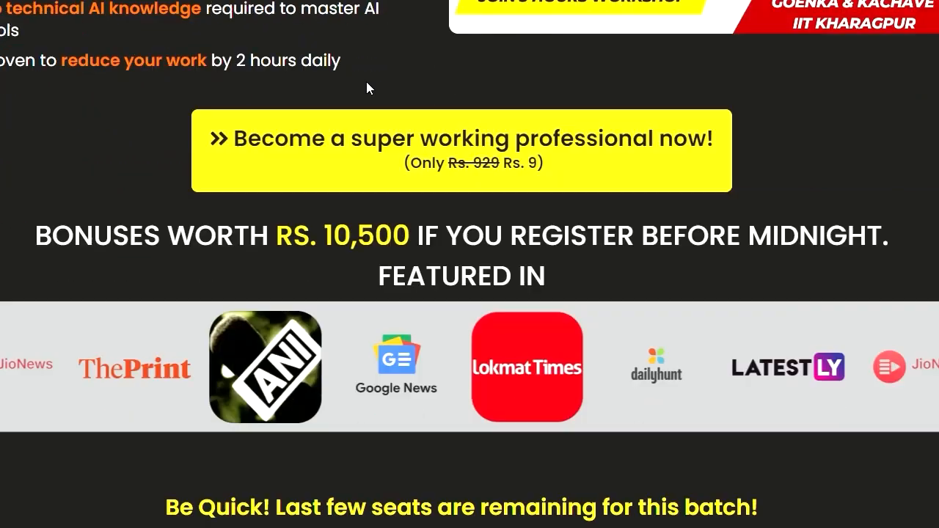
{"action": "scroll", "scroll_direction": "down", "scroll_amount": 3}
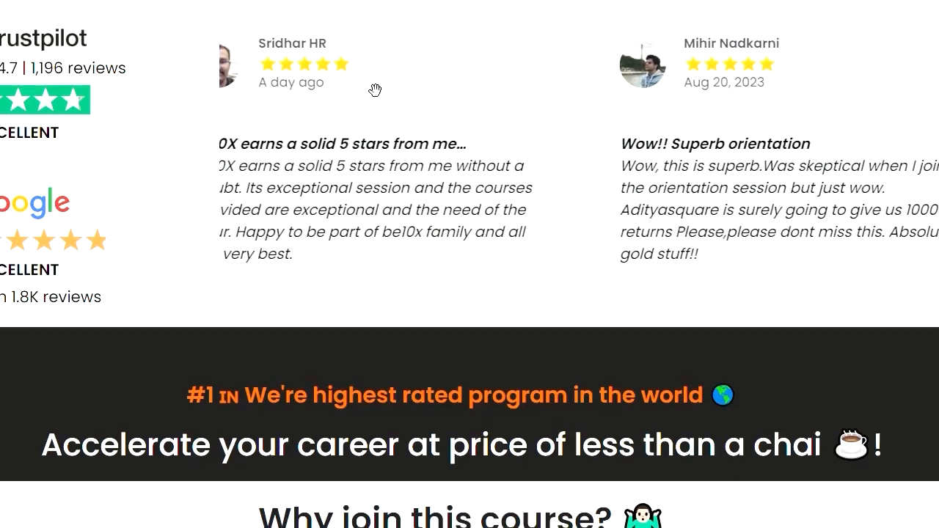
{"action": "scroll", "scroll_direction": "down", "scroll_amount": 3}
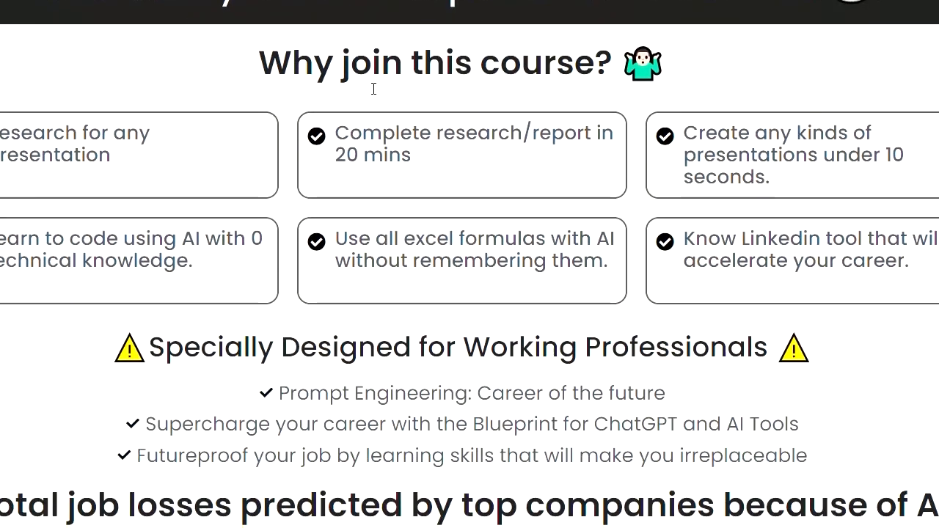
{"action": "scroll", "scroll_direction": "down", "scroll_amount": 3}
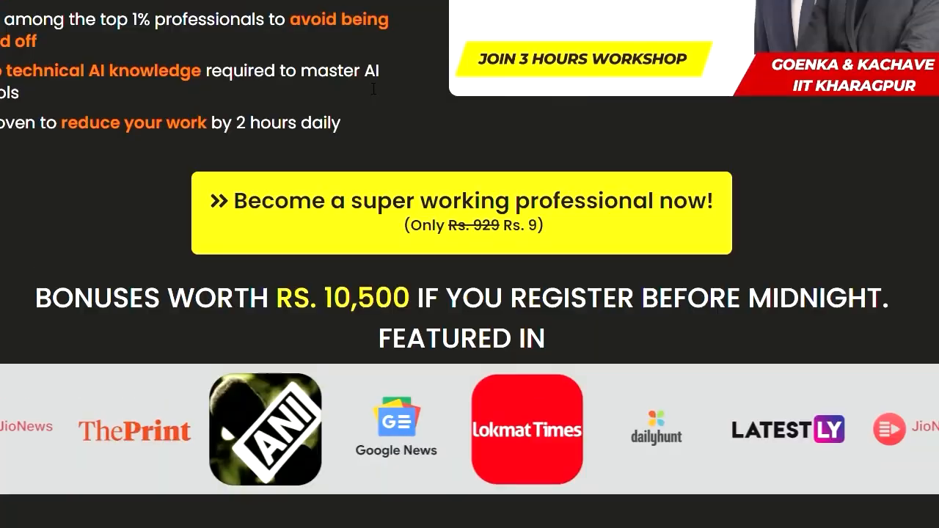
{"action": "scroll", "scroll_direction": "down", "scroll_amount": 3}
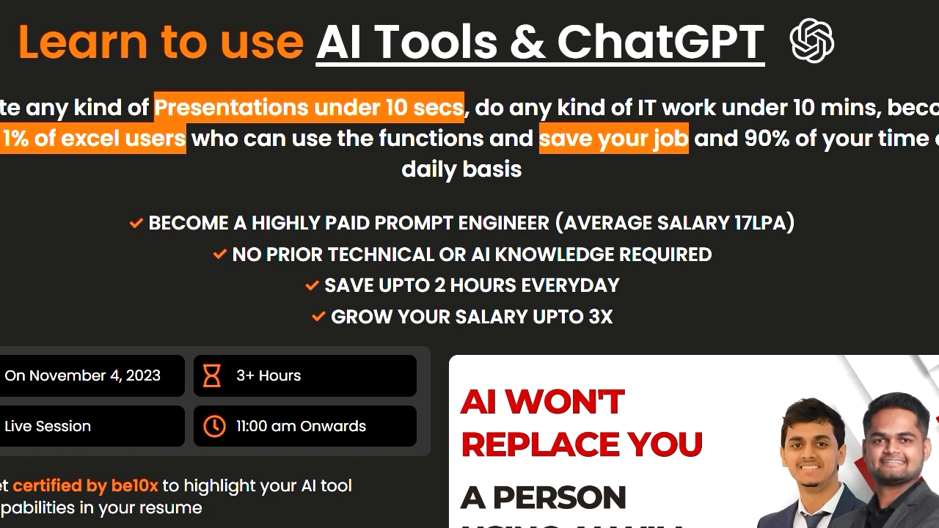
{"action": "scroll", "scroll_direction": "down", "scroll_amount": 3}
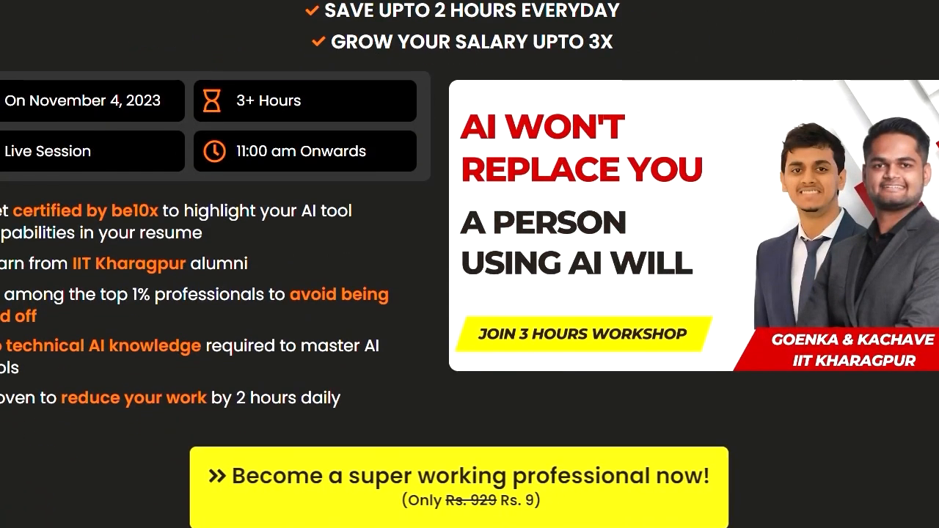
{"action": "scroll", "scroll_direction": "down", "scroll_amount": 3}
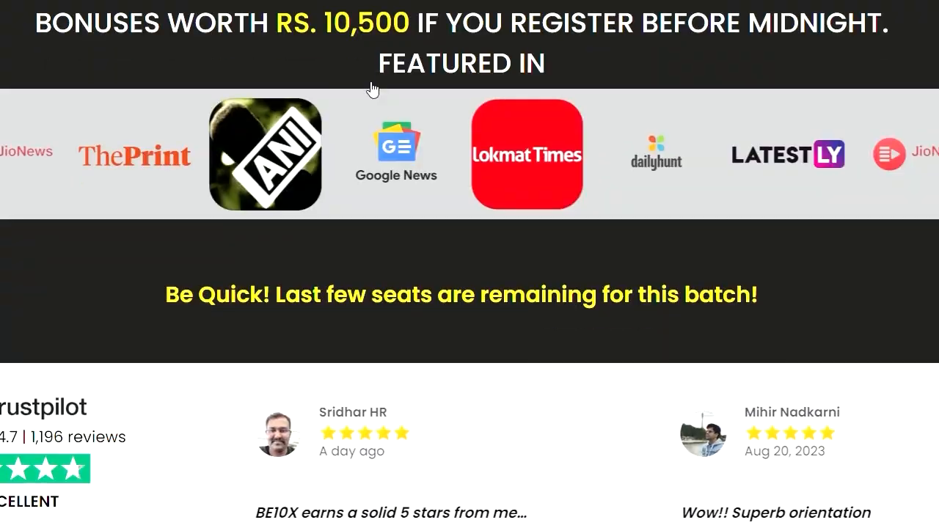
{"action": "scroll", "scroll_direction": "down", "scroll_amount": 3}
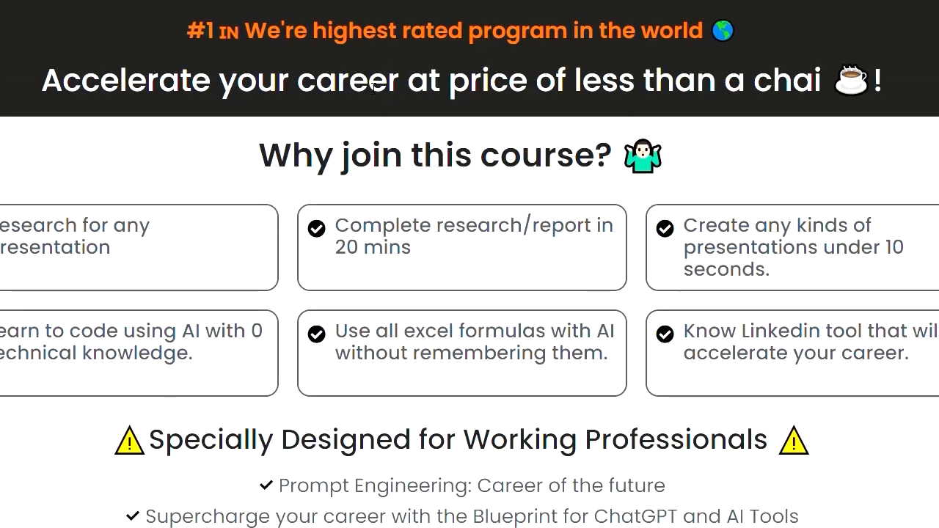
{"action": "scroll", "scroll_direction": "down", "scroll_amount": 3}
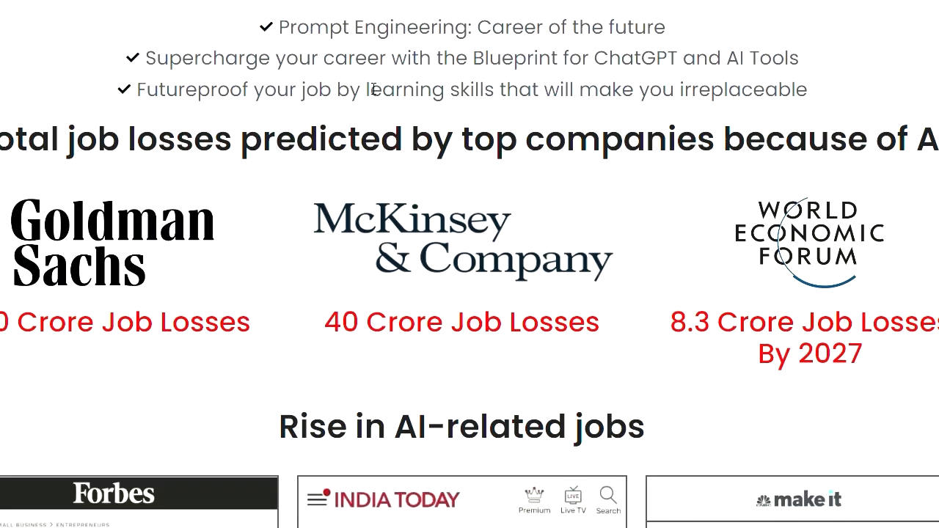
{"action": "scroll", "scroll_direction": "down", "scroll_amount": 3}
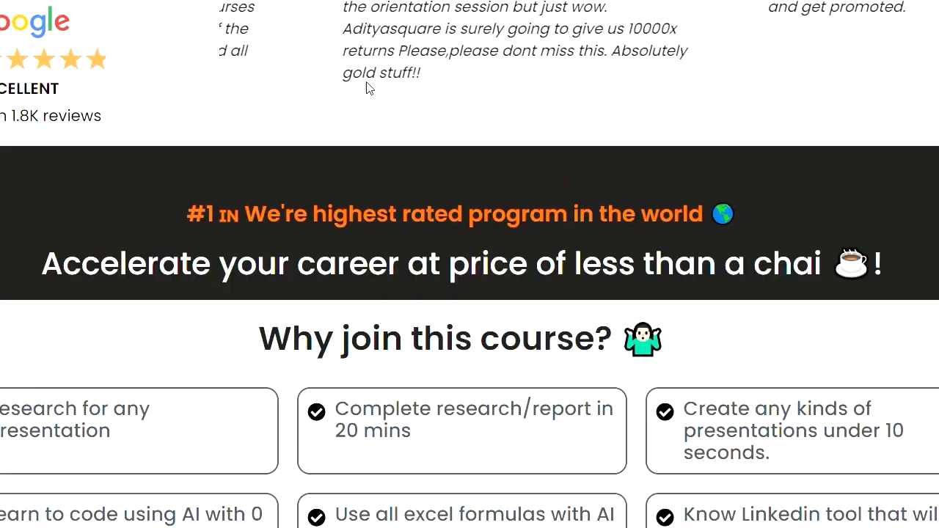
{"action": "scroll", "scroll_direction": "down", "scroll_amount": 3}
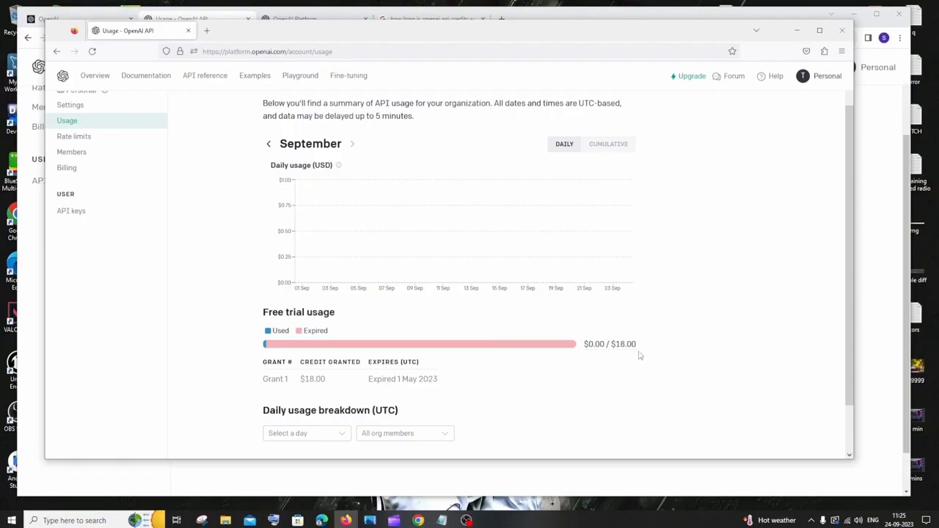
{"action": "mouse_move", "coordinate": [658, 371]}
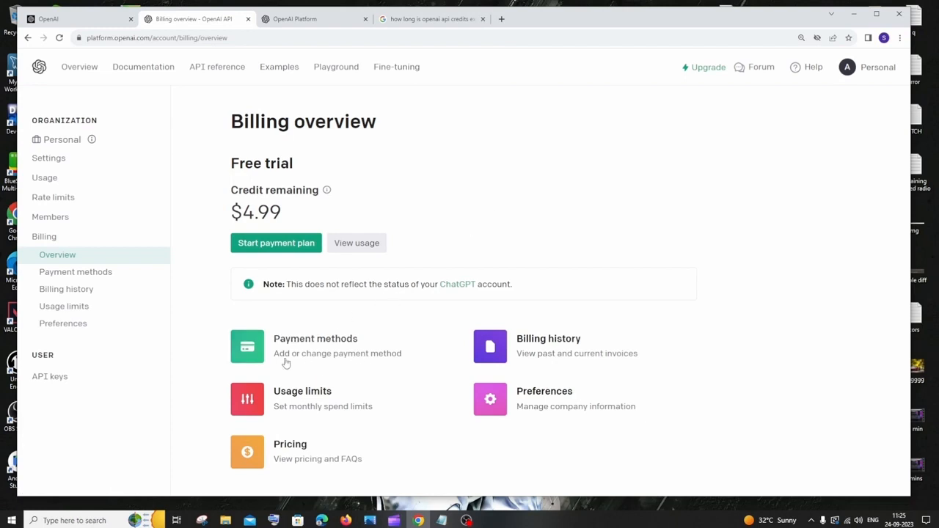
{"action": "left_click", "coordinate": [275, 242]}
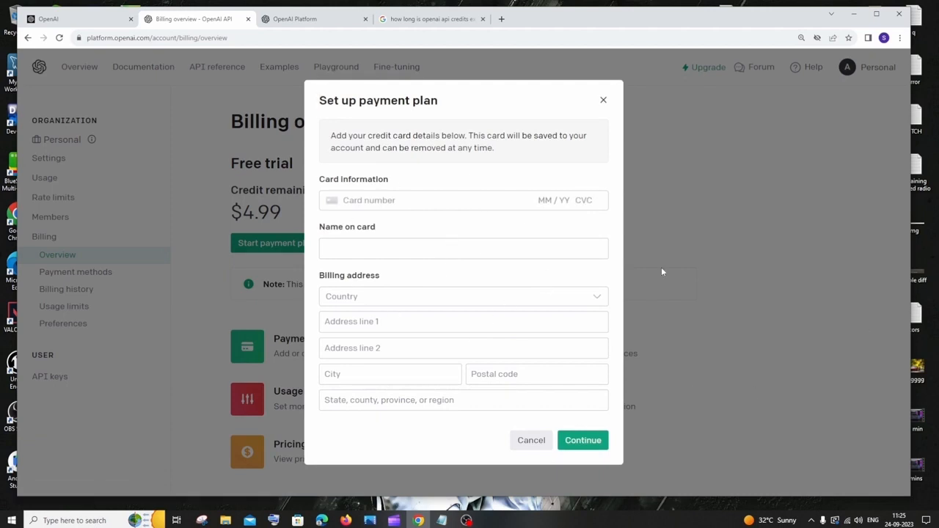
{"action": "mouse_move", "coordinate": [637, 317]}
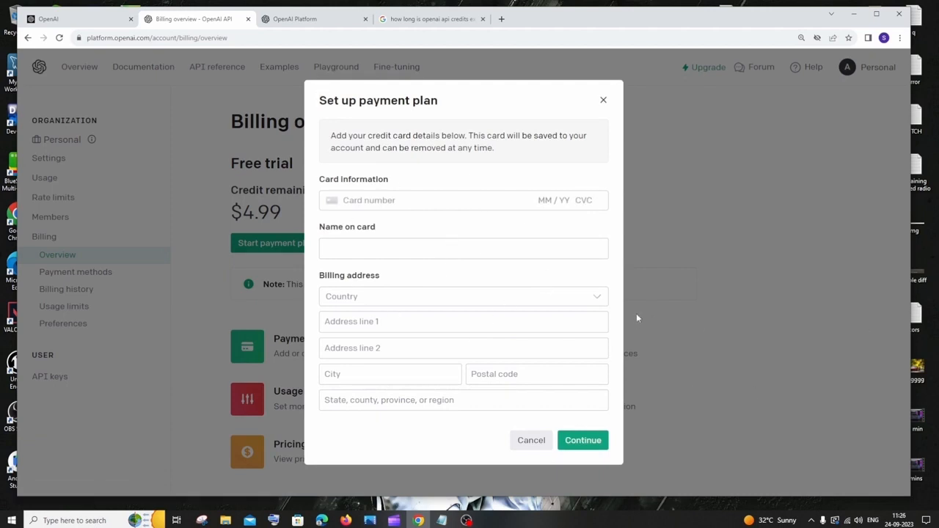
{"action": "mouse_move", "coordinate": [455, 312]}
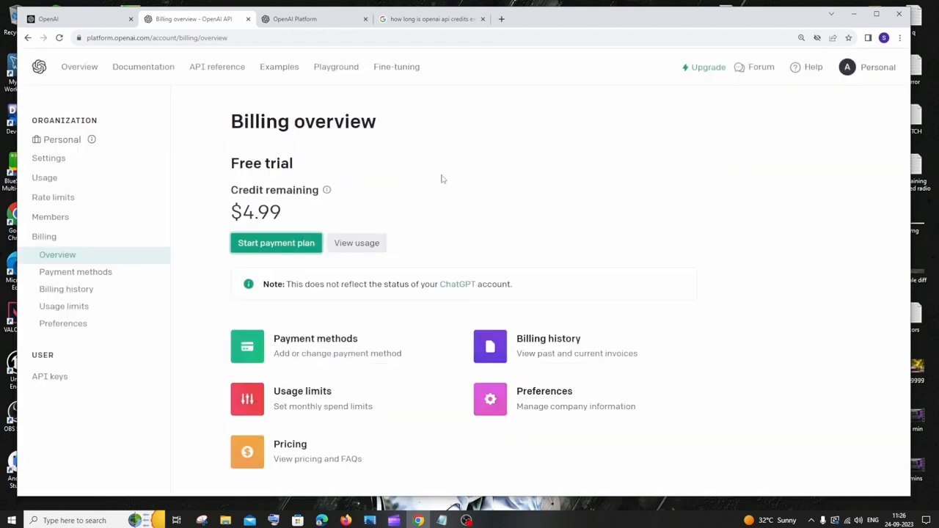
{"action": "mouse_move", "coordinate": [53, 196]}
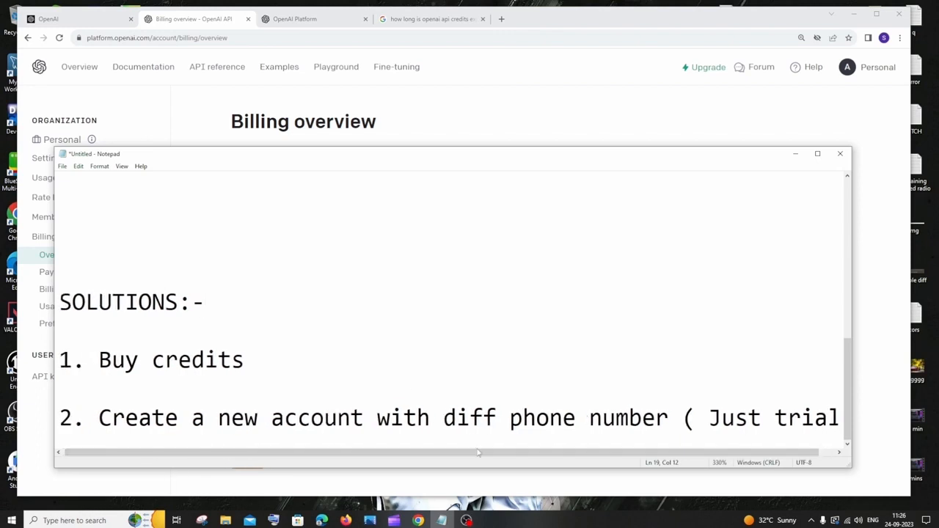
Step: Highlight 'with diff phone number' in the Notepad solutions, then minimize Notepad
{"action": "scroll", "scroll_direction": "right", "scroll_amount": 3}
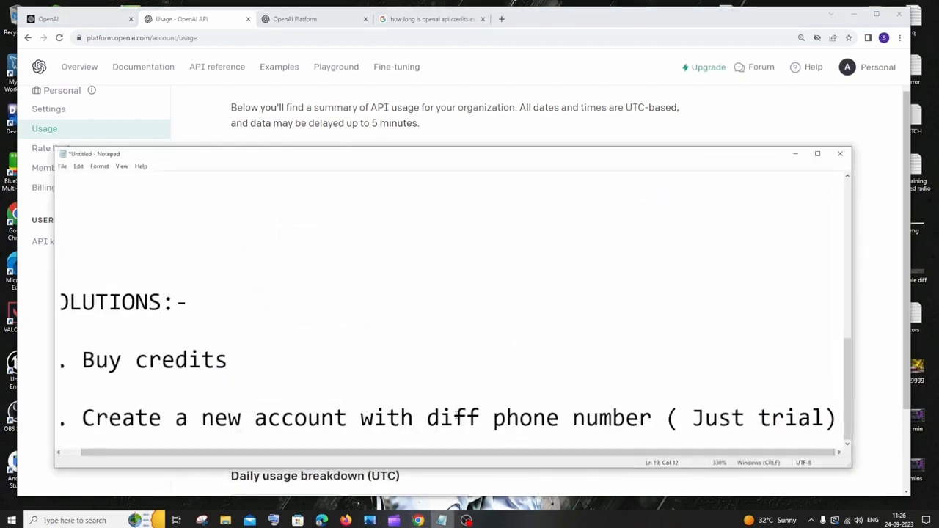
{"action": "scroll", "scroll_direction": "left", "scroll_amount": 3}
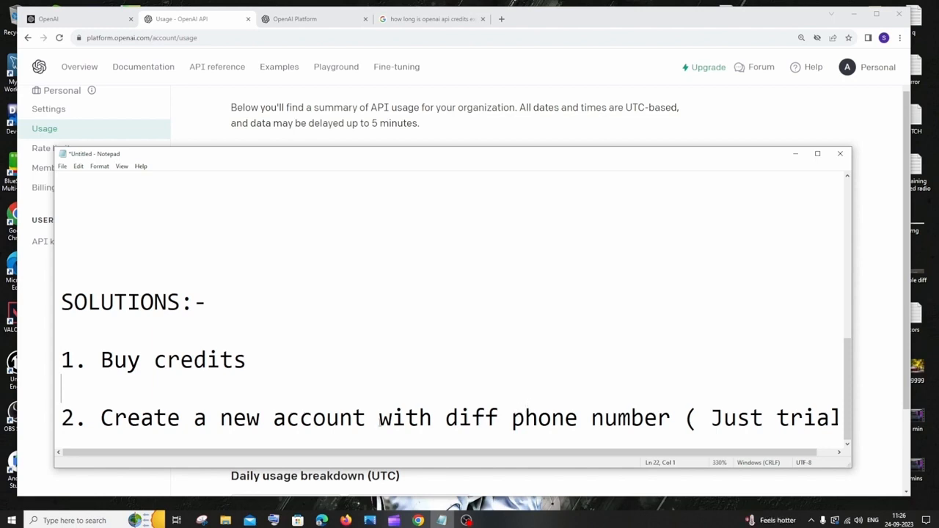
{"action": "left_click_drag", "start_coordinate": [379, 417], "coordinate": [658, 418]}
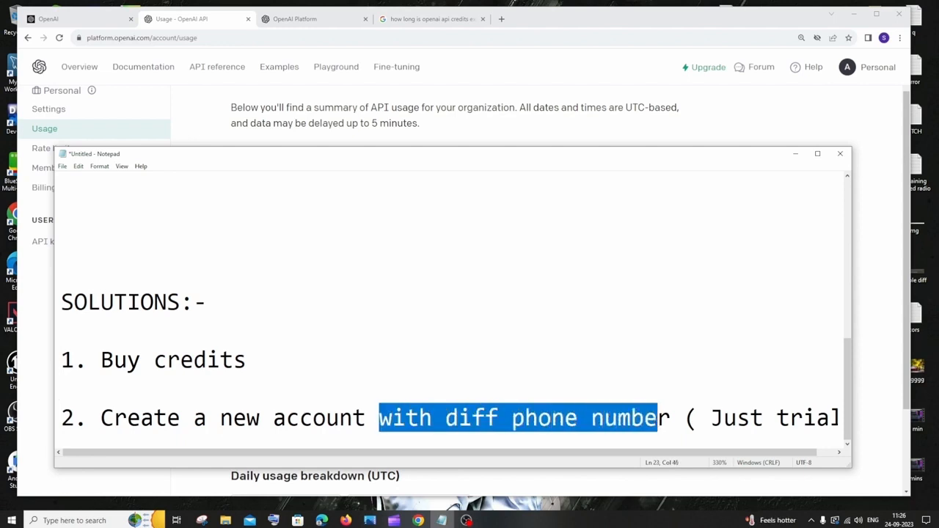
{"action": "left_click", "coordinate": [680, 417]}
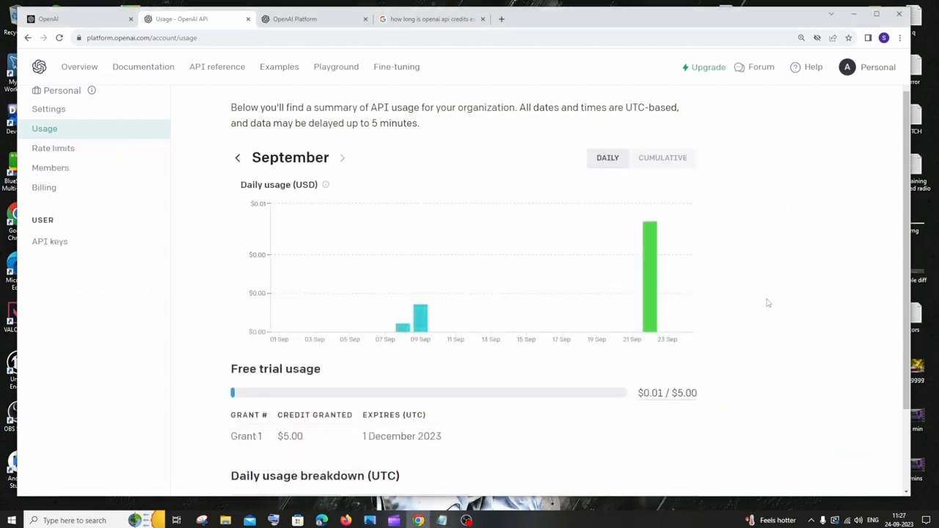
{"action": "mouse_move", "coordinate": [715, 344]}
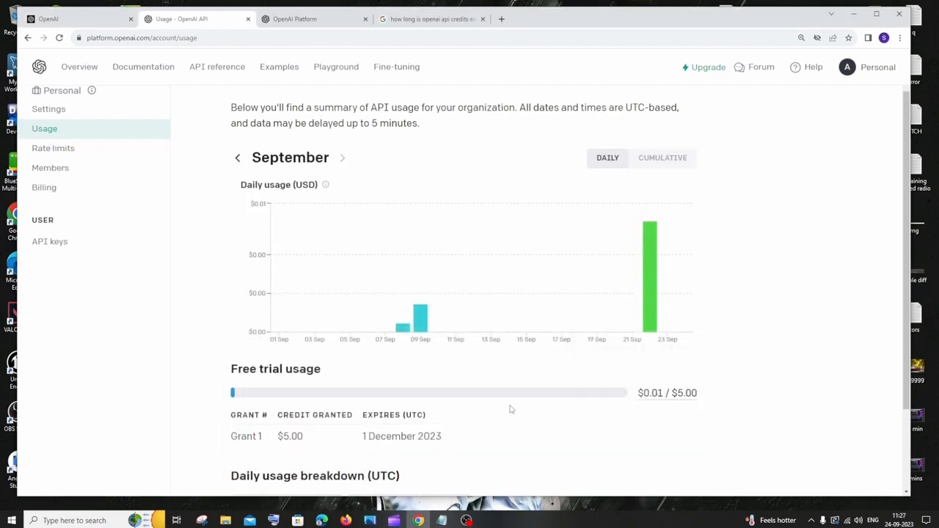
{"action": "left_click", "coordinate": [441, 519]}
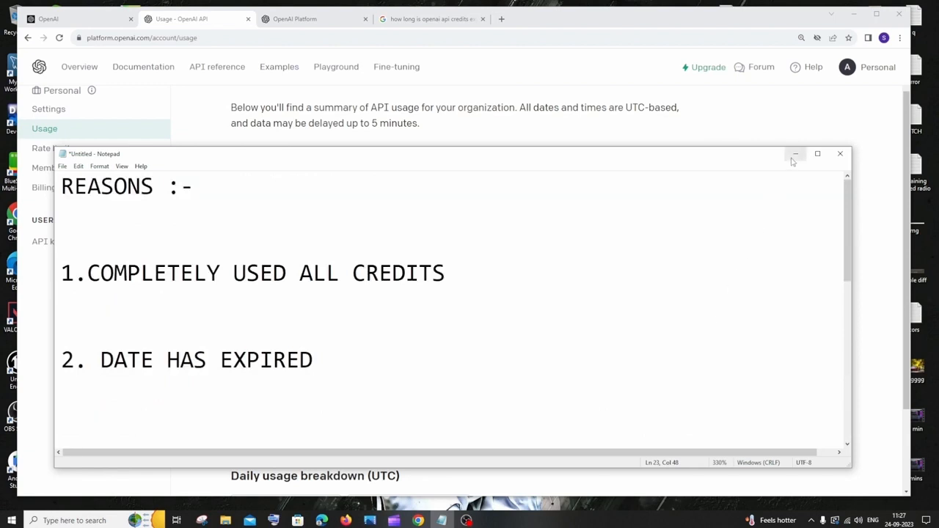
{"action": "left_click", "coordinate": [795, 154]}
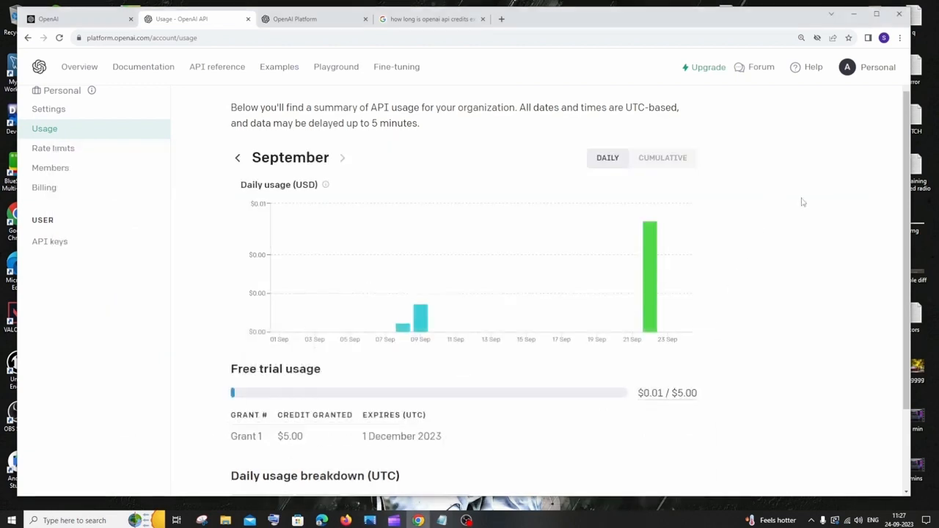